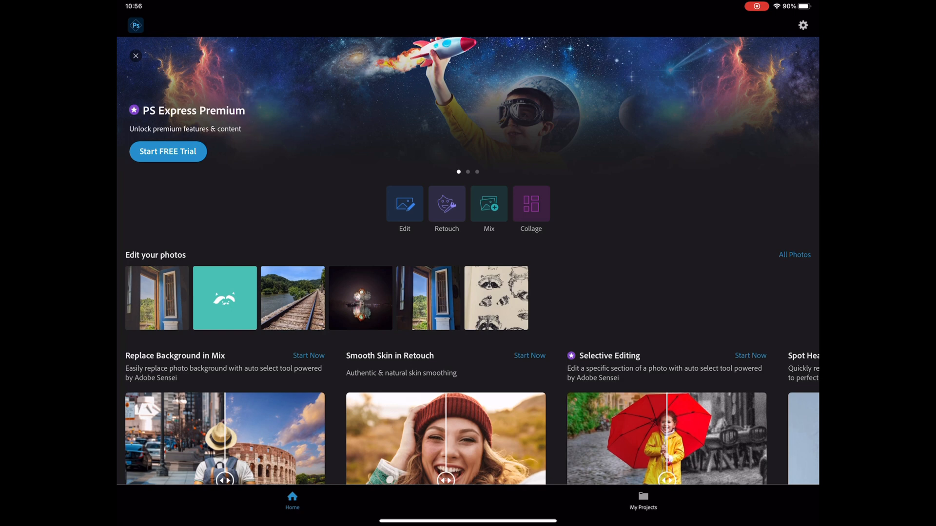
# Open the fireworks-over-water night photo from the Home screen into the editor.
pyautogui.click(359, 298)
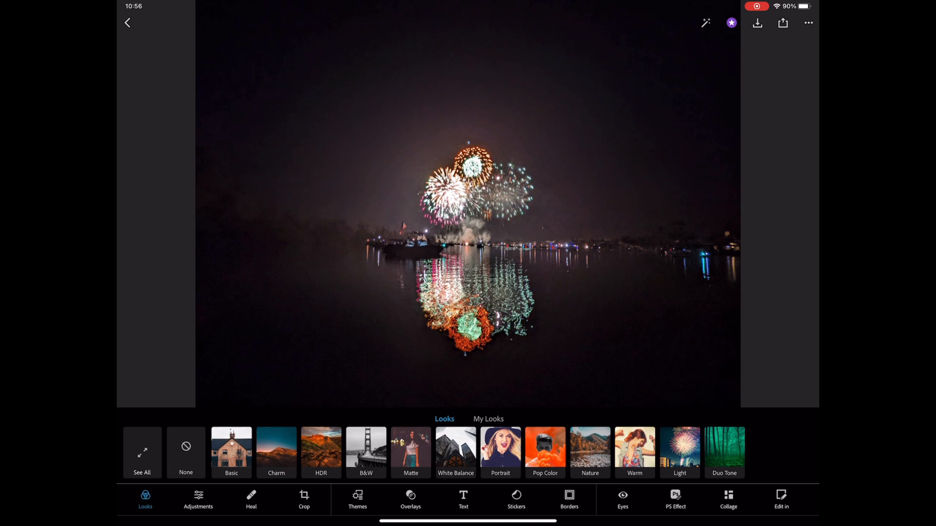
# Raise the photo's contrast under Adjustments > Light.
pyautogui.click(197, 500)
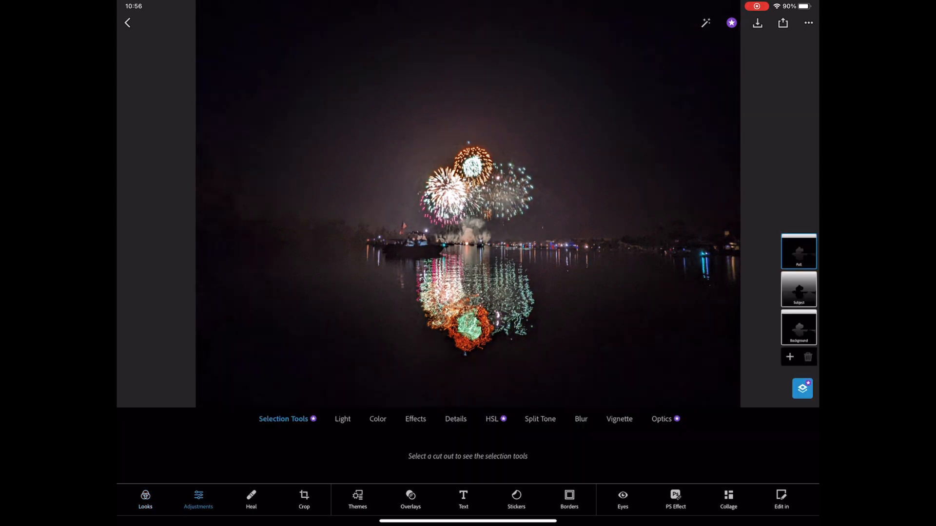
pyautogui.click(342, 418)
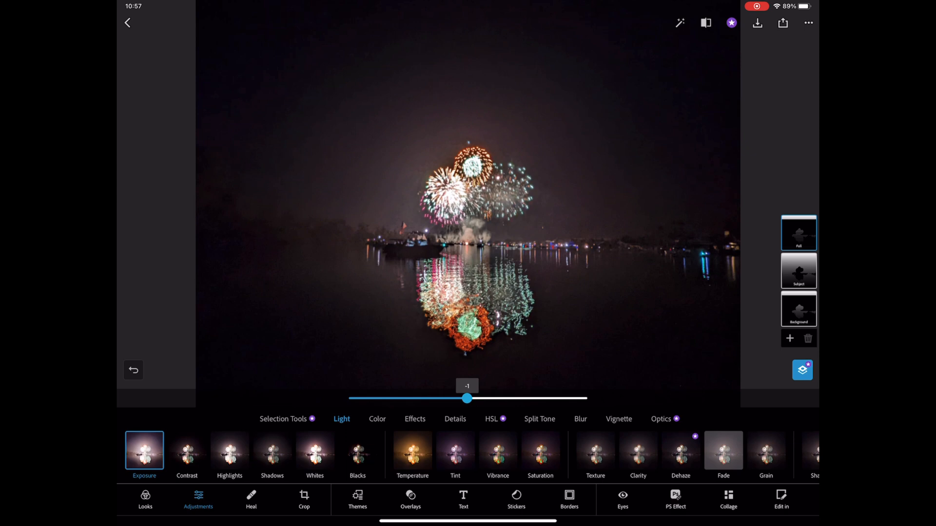
pyautogui.click(187, 451)
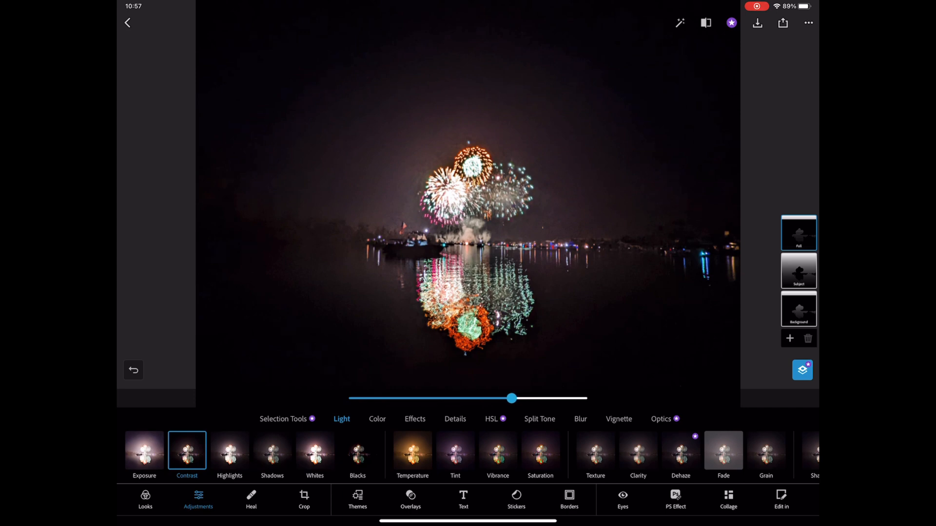
# Set Highlights to 12, Shadows to -50, raise Whites, then move to Color to boost Saturation.
pyautogui.click(229, 450)
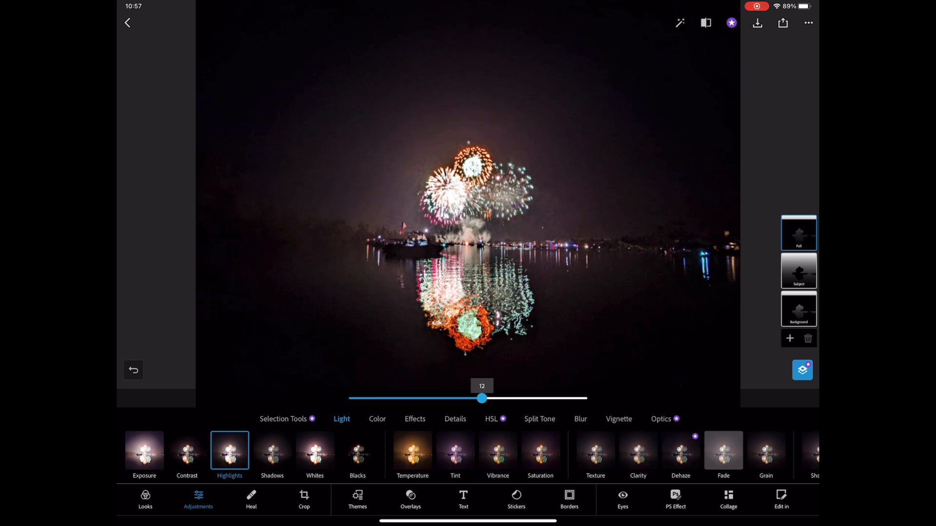
pyautogui.click(272, 450)
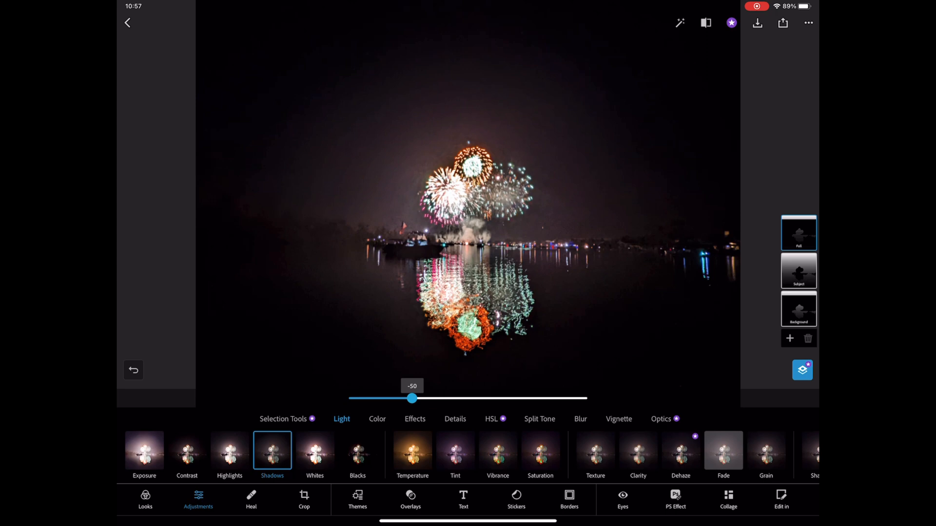
pyautogui.click(357, 451)
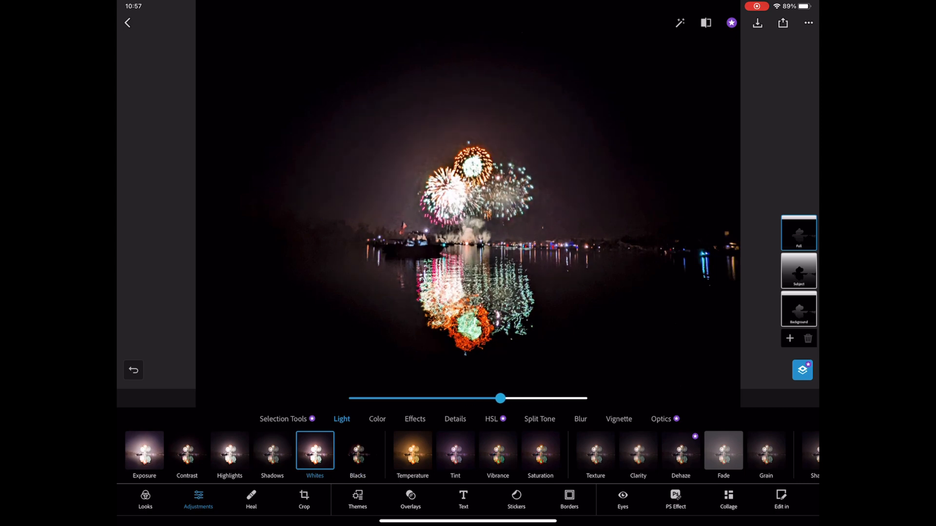
pyautogui.click(411, 453)
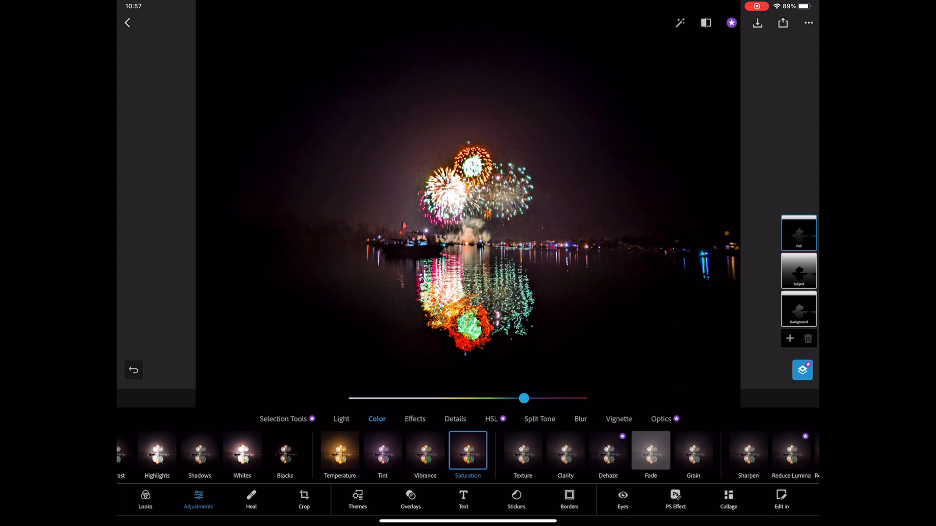
pyautogui.click(579, 418)
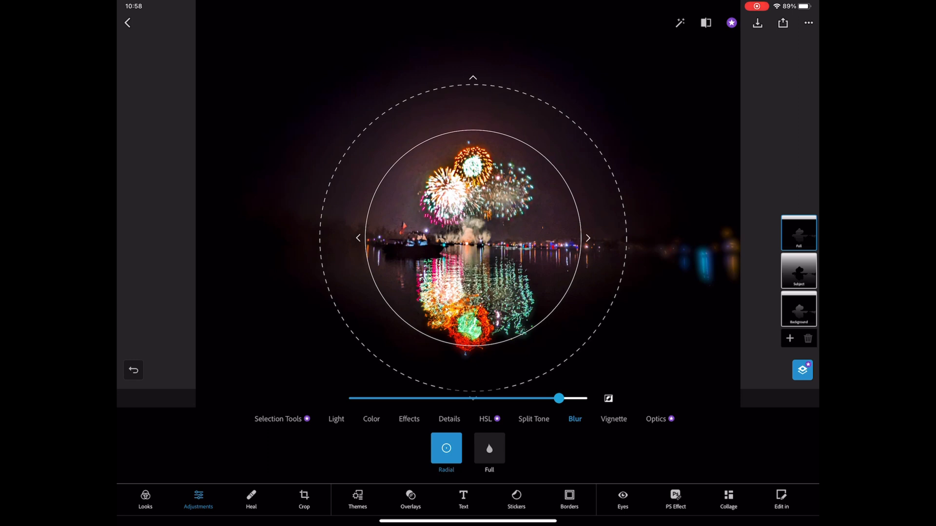
# Bring up the save-and-share page for the radially blurred fireworks photo.
pyautogui.click(783, 22)
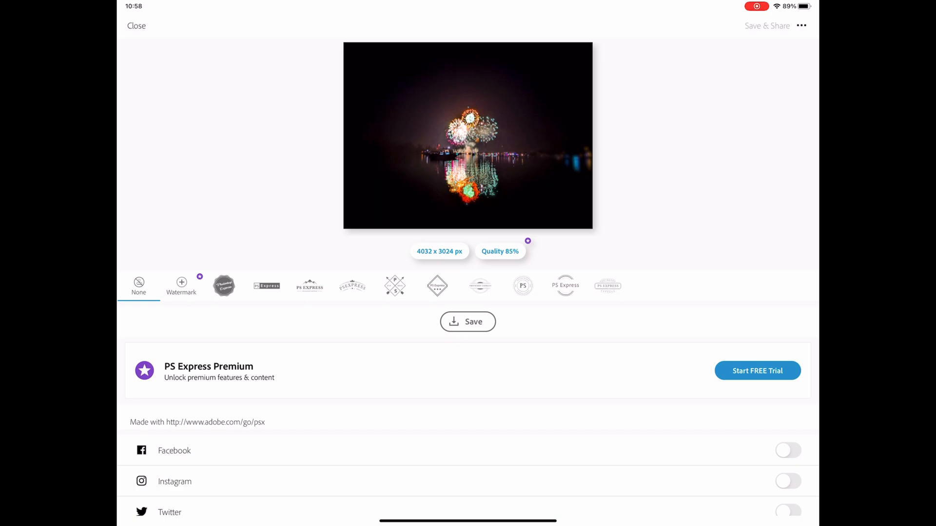
# Save the edited fireworks photo to the device at full resolution, 85% quality.
pyautogui.click(467, 322)
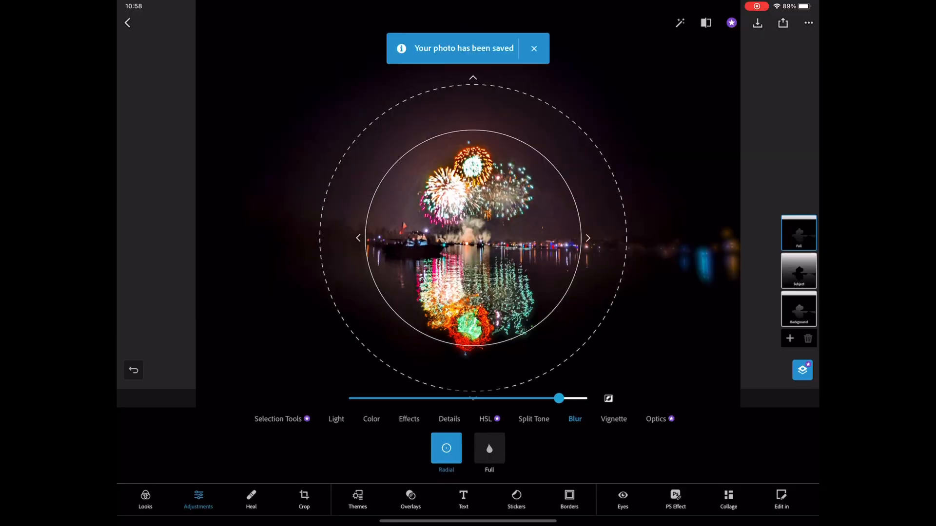